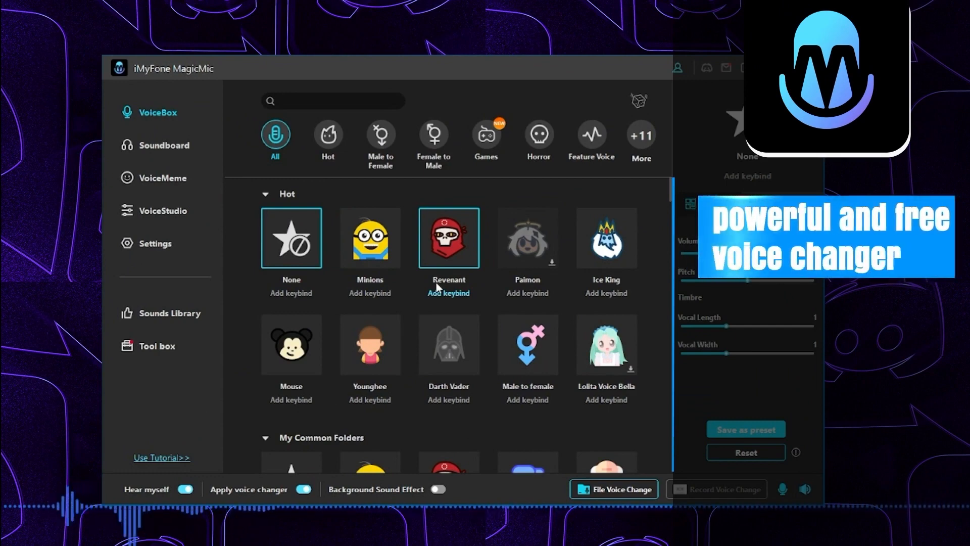
Step: Choose the Minions voice from the Hot voices list, volume staying at 60
left_click(370, 238)
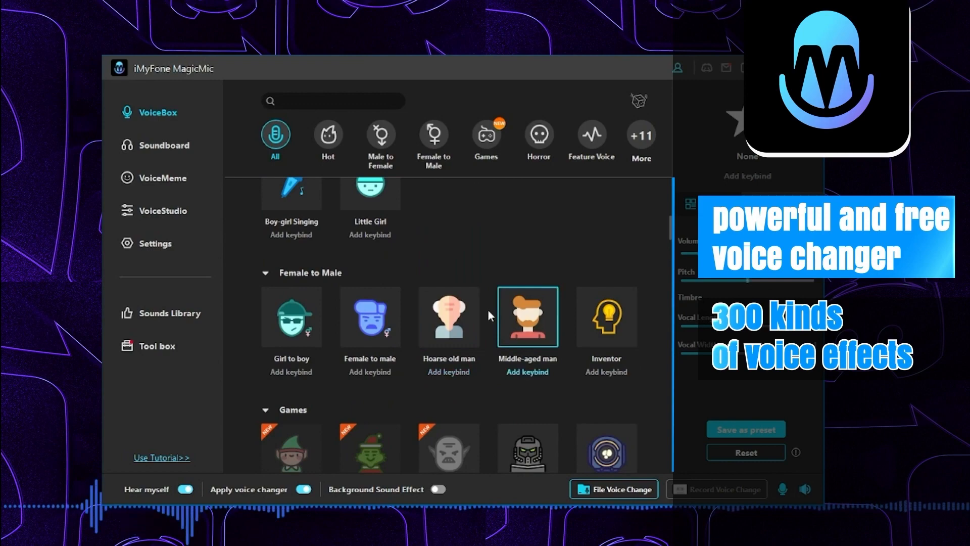
scroll("down", 3)
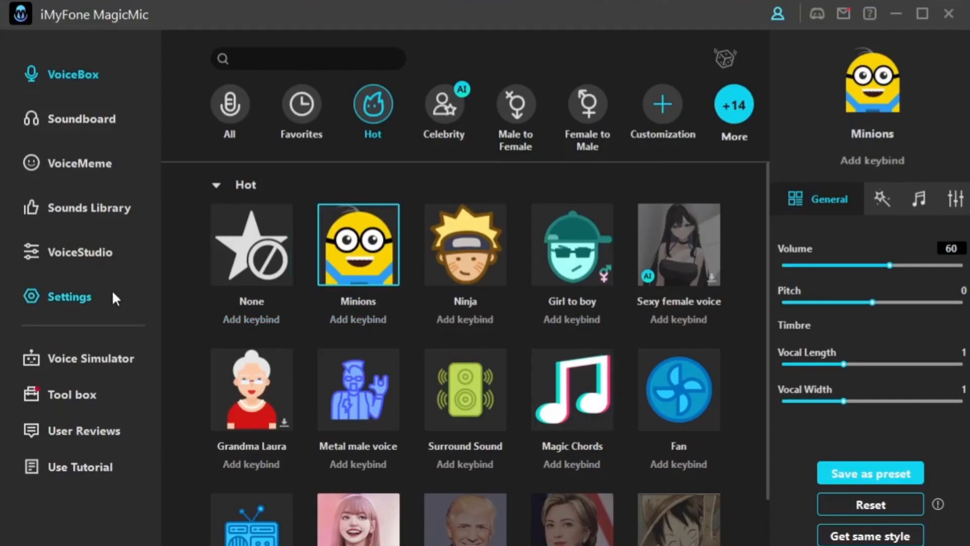
Step: Show device detection with Realtek Audio microphone (volume 55) and headphones (26)
left_click(71, 296)
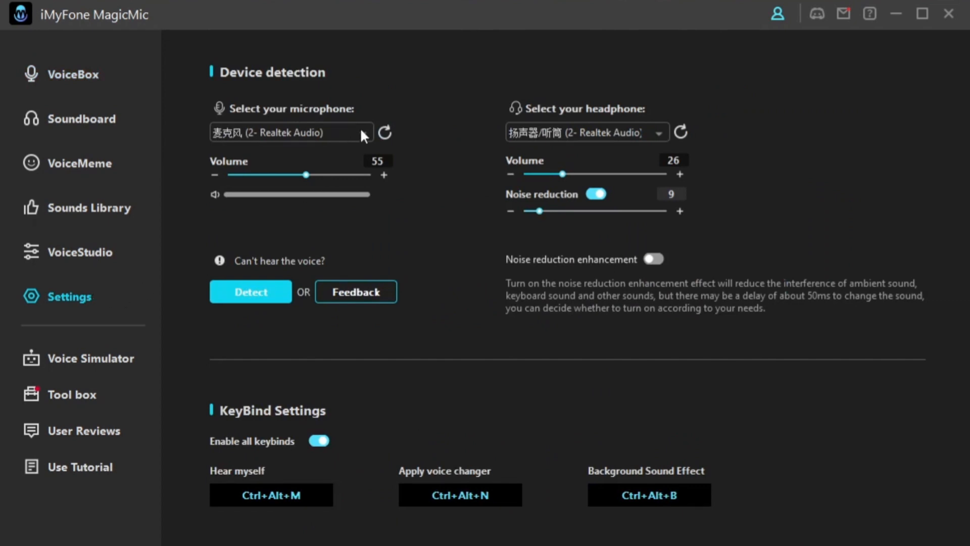
mouse_move(663, 135)
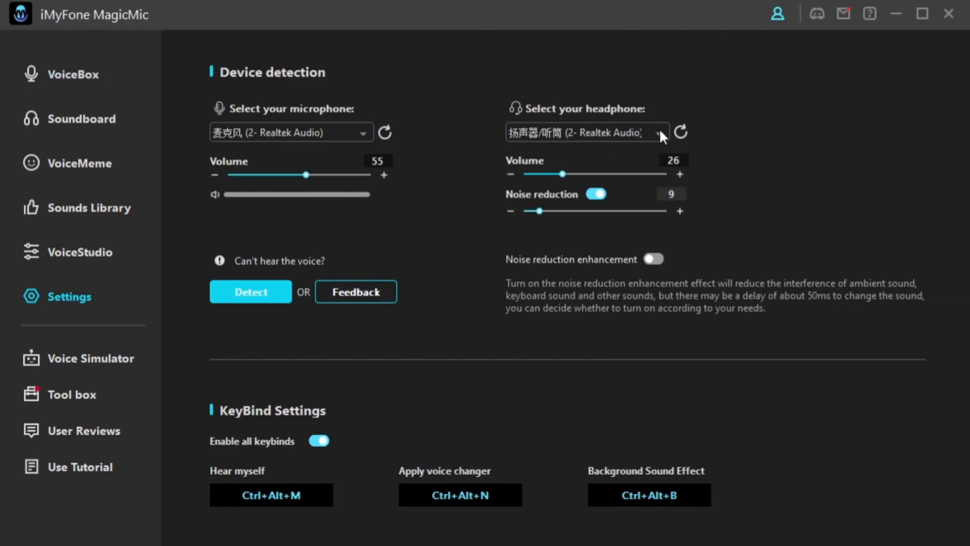
mouse_move(600, 326)
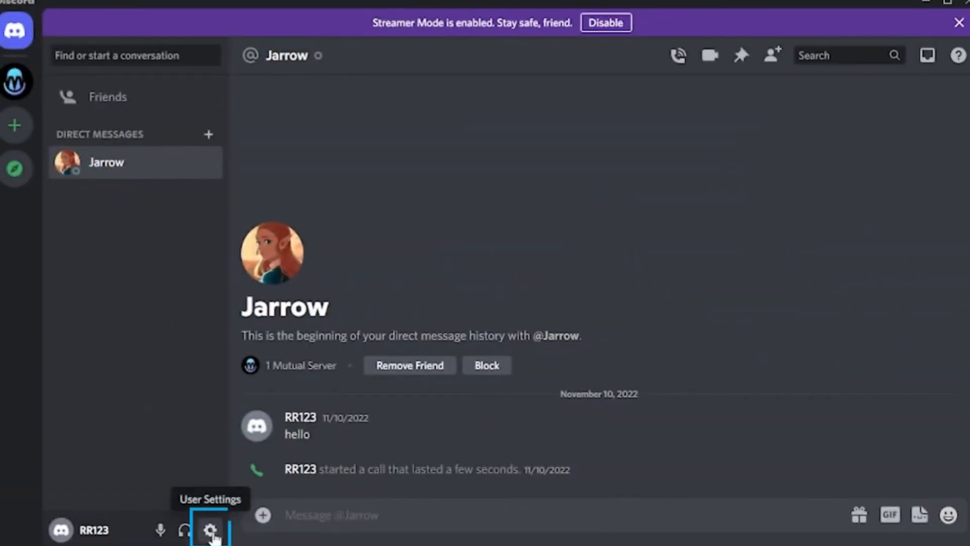
Step: Reach Discord's Voice & Video settings listing input devices such as BlackHole 2ch
left_click(210, 531)
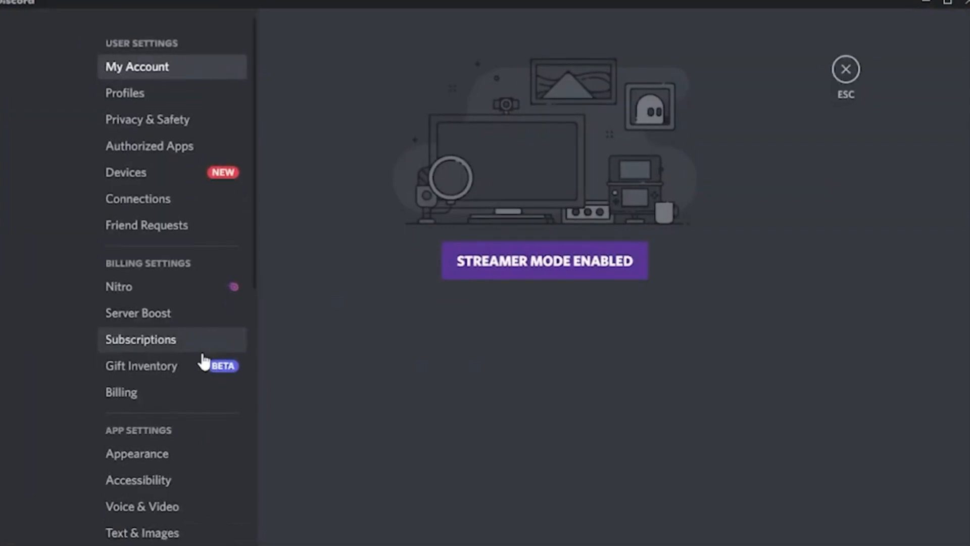
left_click(142, 446)
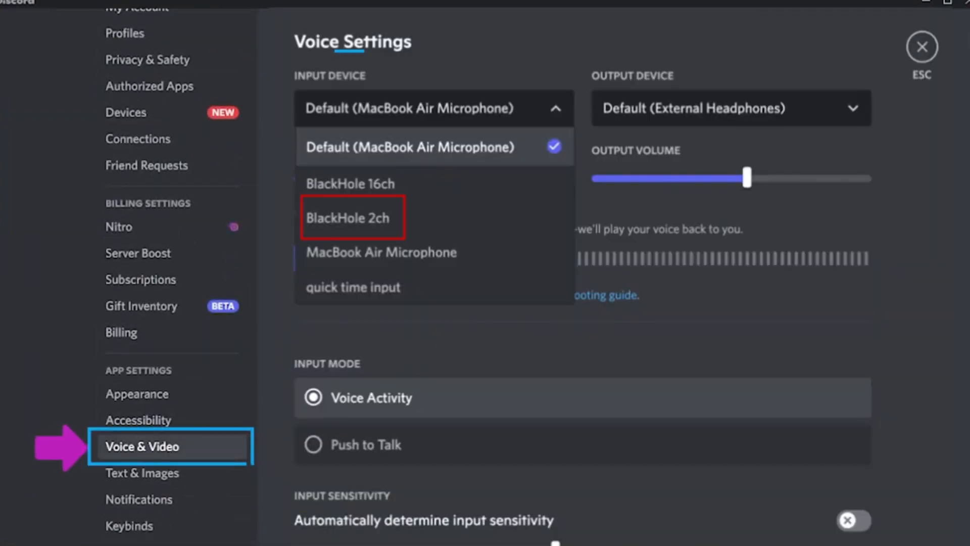